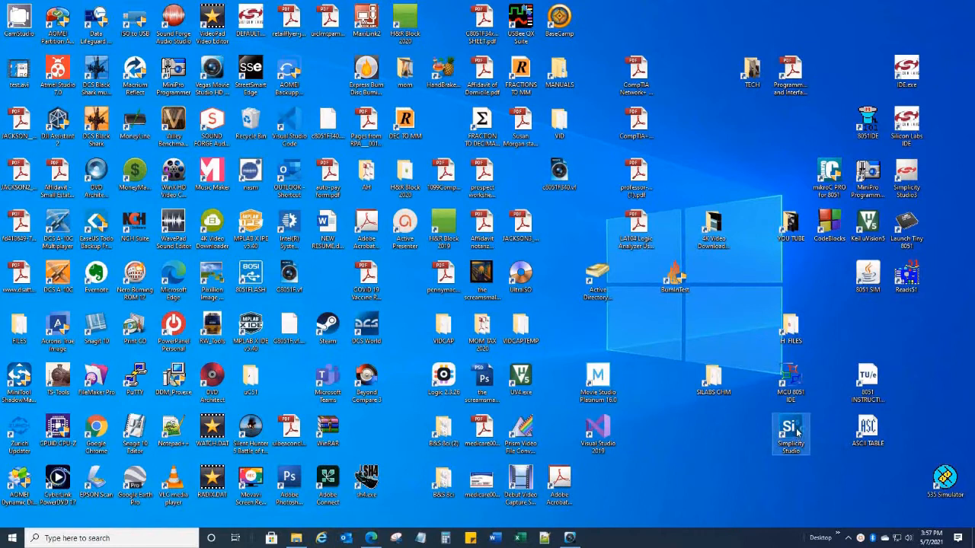
{"action": "mouse_move", "coordinate": [791, 434]}
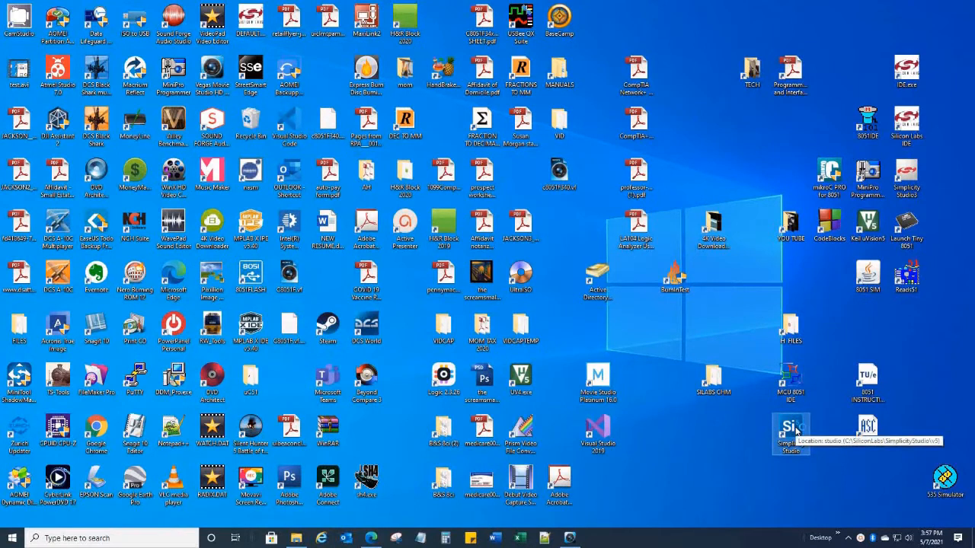
Launch Simplicity Studio from its desktop shortcut and wait for the F34x_Blinky workspace to load
{"action": "double_click", "coordinate": [791, 430]}
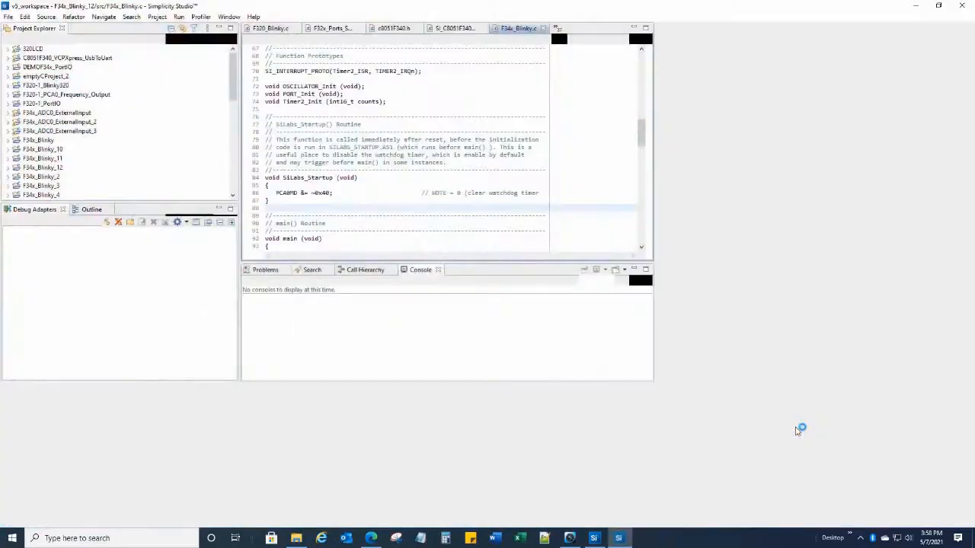
Maximize the Simplicity Studio window and skip the offered software updates
{"action": "left_click", "coordinate": [939, 5]}
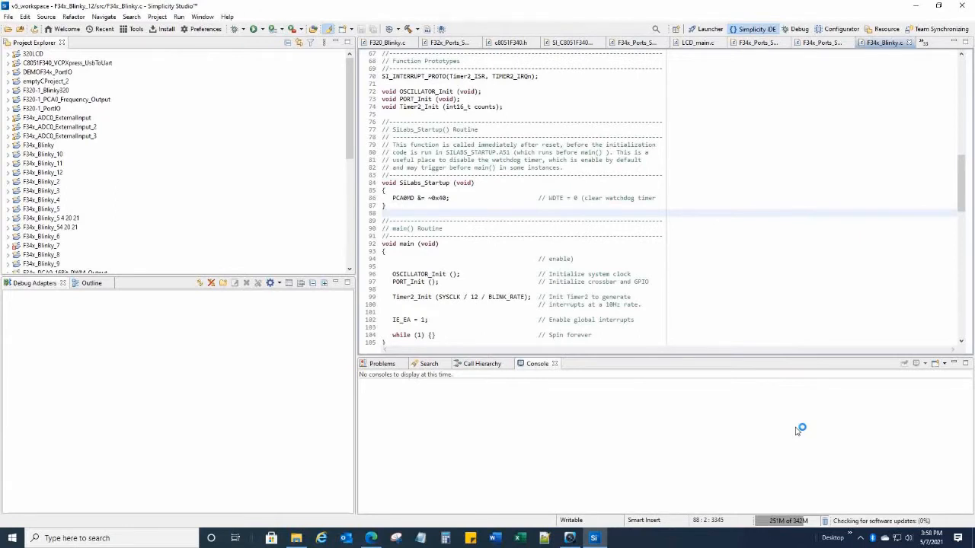
{"action": "left_click", "coordinate": [385, 212]}
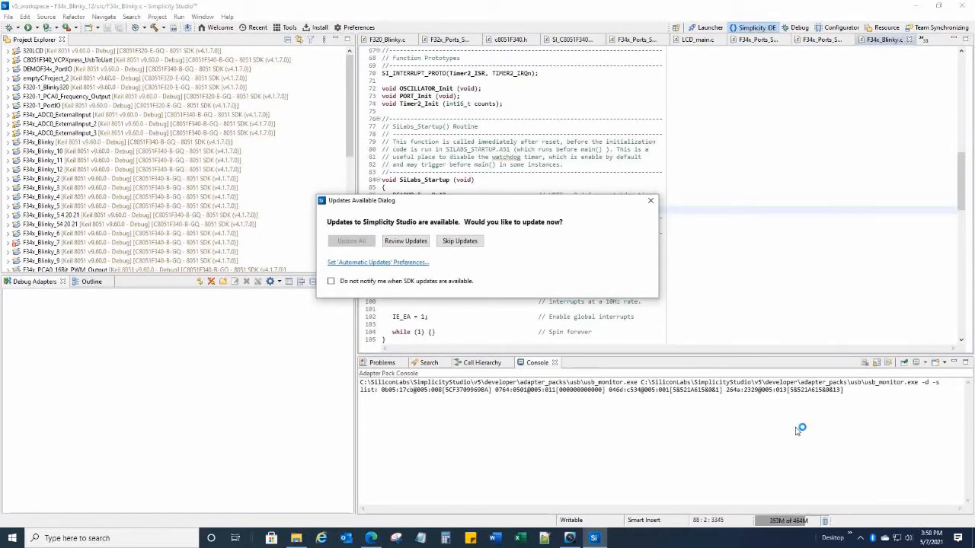
{"action": "mouse_move", "coordinate": [453, 257]}
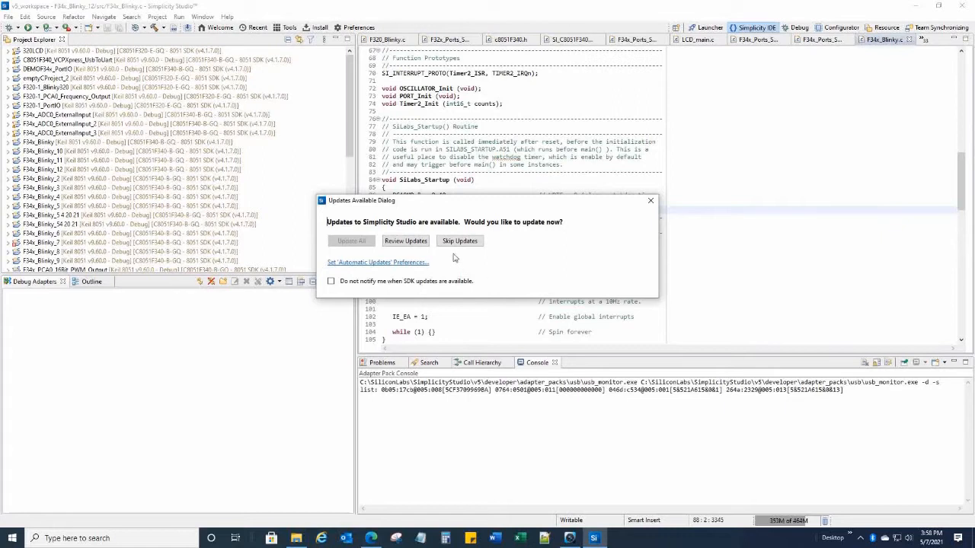
{"action": "mouse_move", "coordinate": [459, 240]}
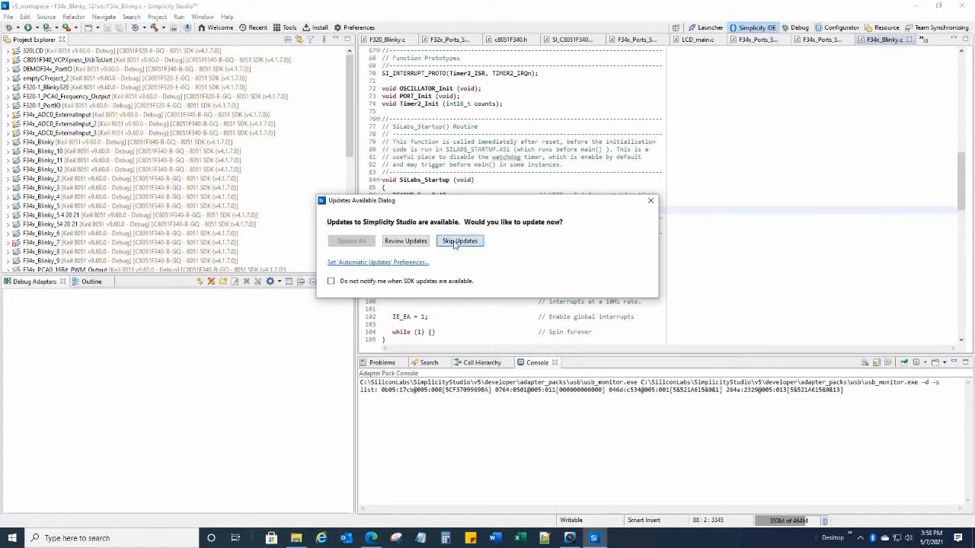
{"action": "left_click", "coordinate": [459, 241]}
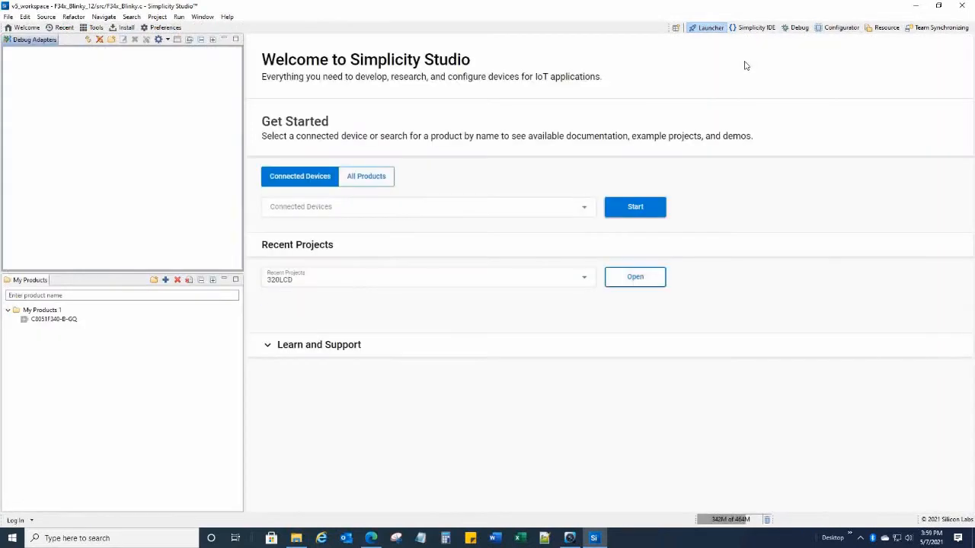
{"action": "mouse_move", "coordinate": [716, 123]}
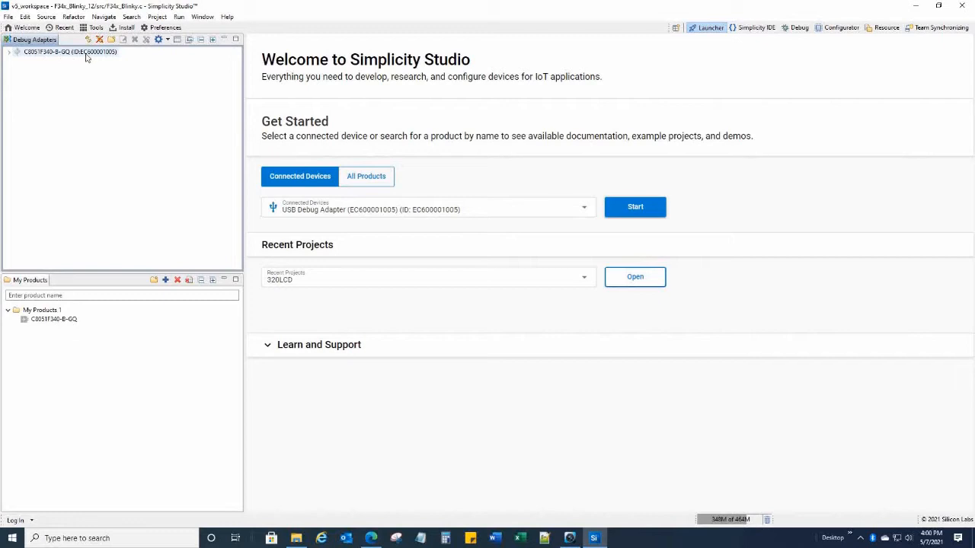
{"action": "mouse_move", "coordinate": [95, 54]}
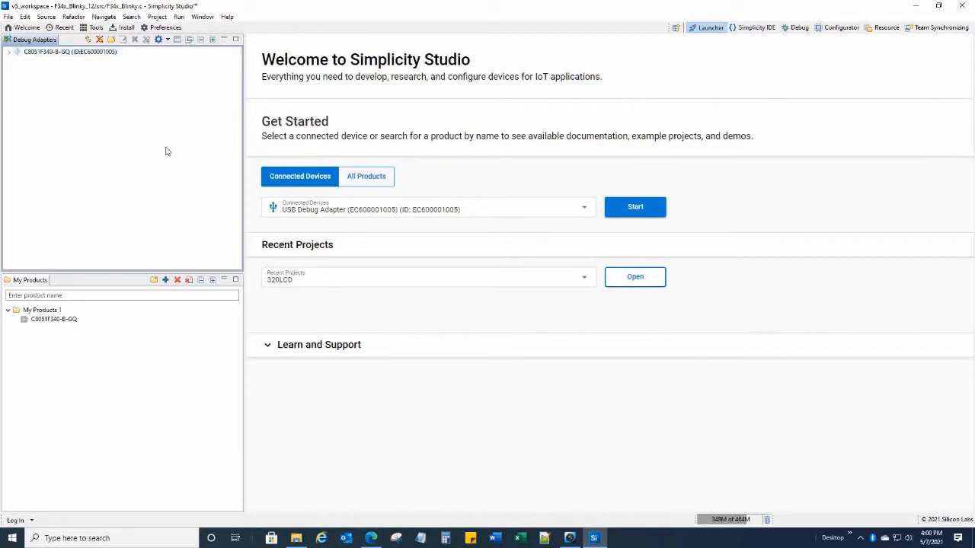
{"action": "mouse_move", "coordinate": [185, 157]}
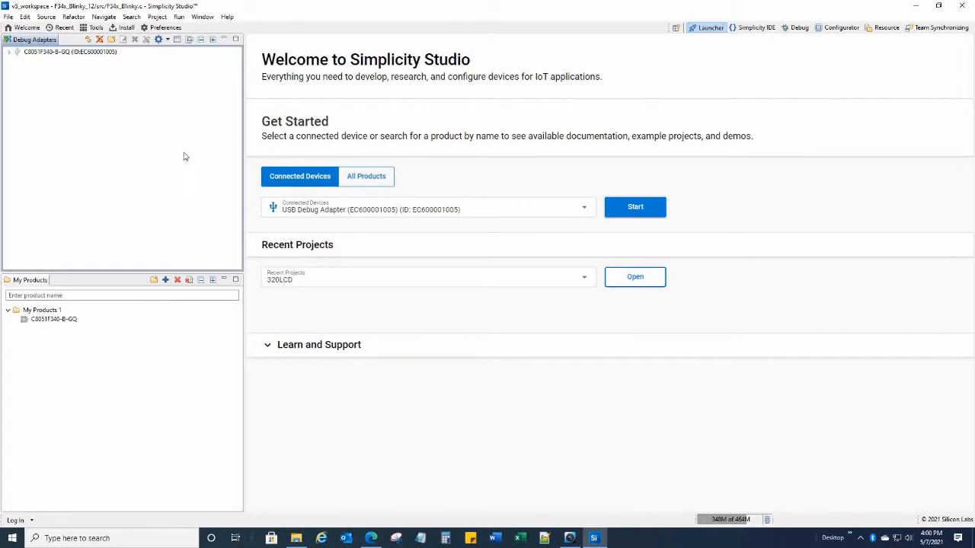
{"action": "mouse_move", "coordinate": [634, 207]}
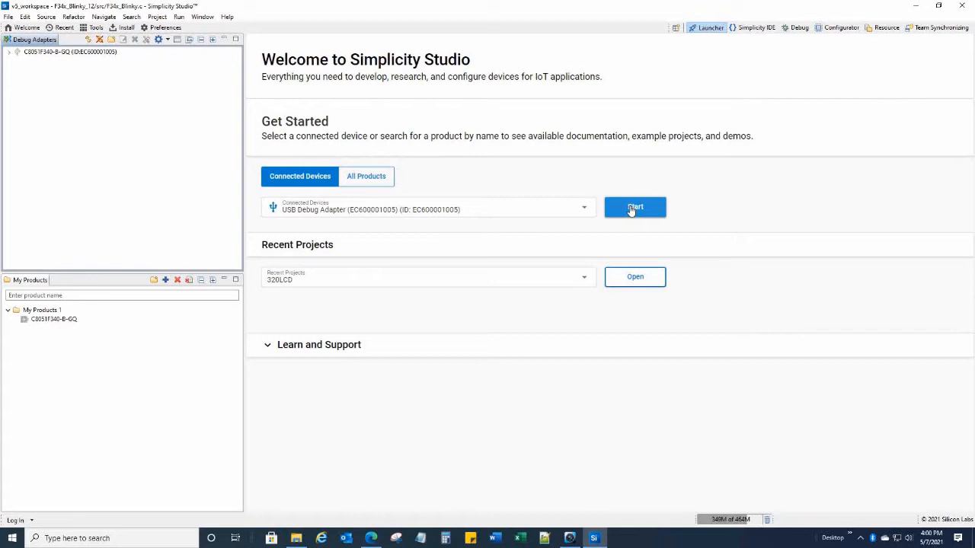
Start work with the detected USB Debug Adapter to open the C8051F340-B-GQ overview
{"action": "left_click", "coordinate": [635, 207]}
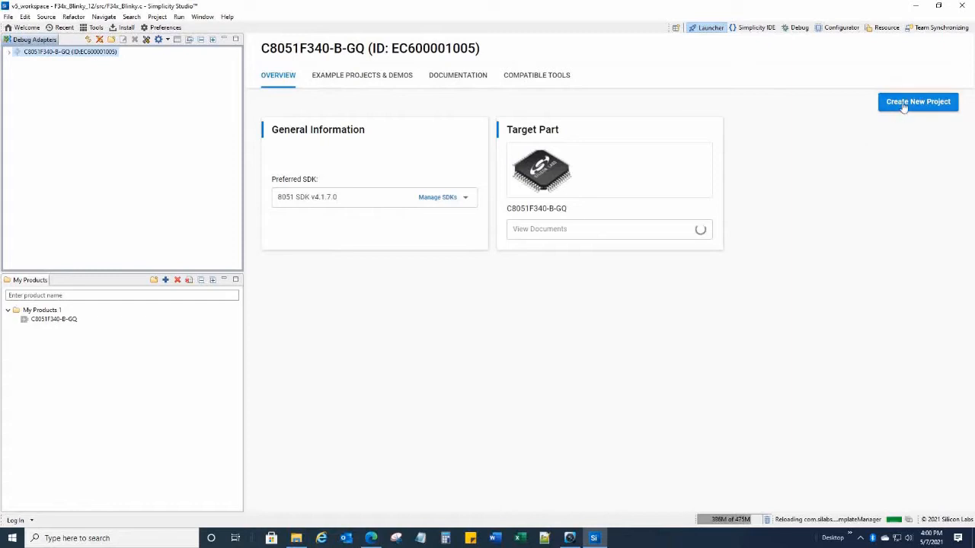
{"action": "mouse_move", "coordinate": [342, 80]}
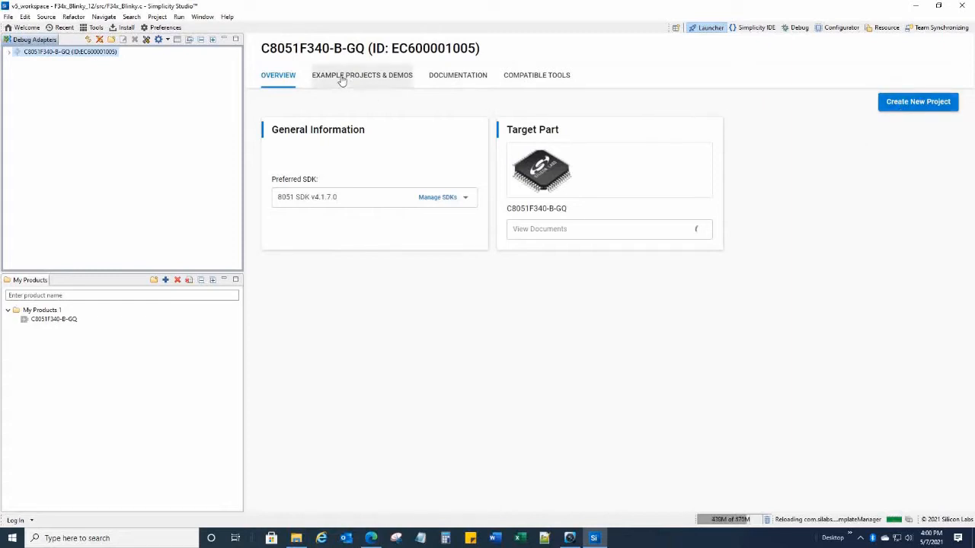
Show the board's Example Projects & Demos list
{"action": "left_click", "coordinate": [361, 74]}
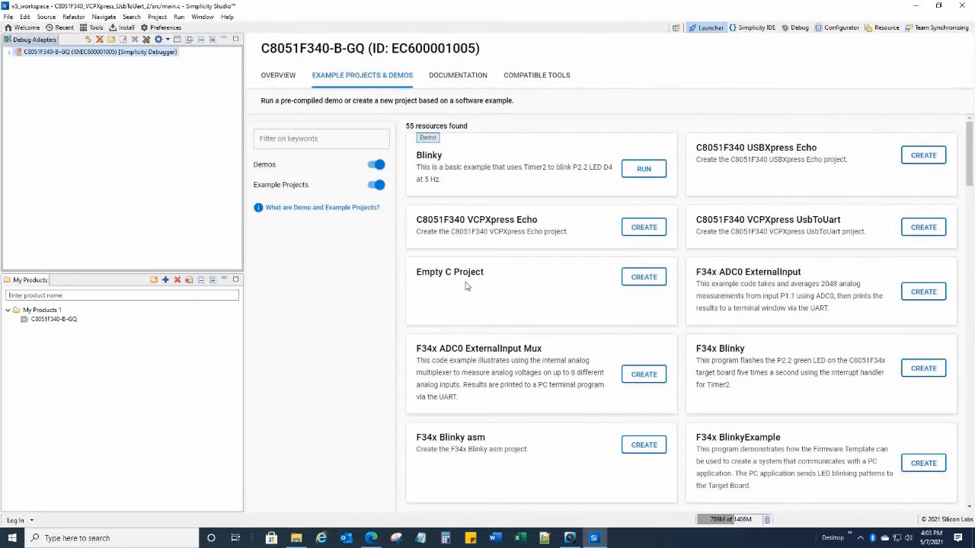
{"action": "mouse_move", "coordinate": [470, 287]}
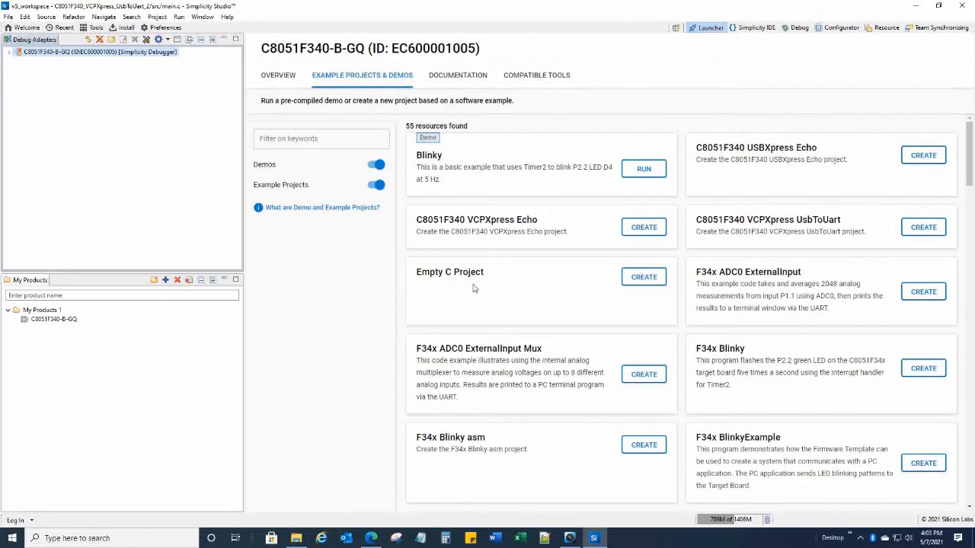
{"action": "mouse_move", "coordinate": [481, 292]}
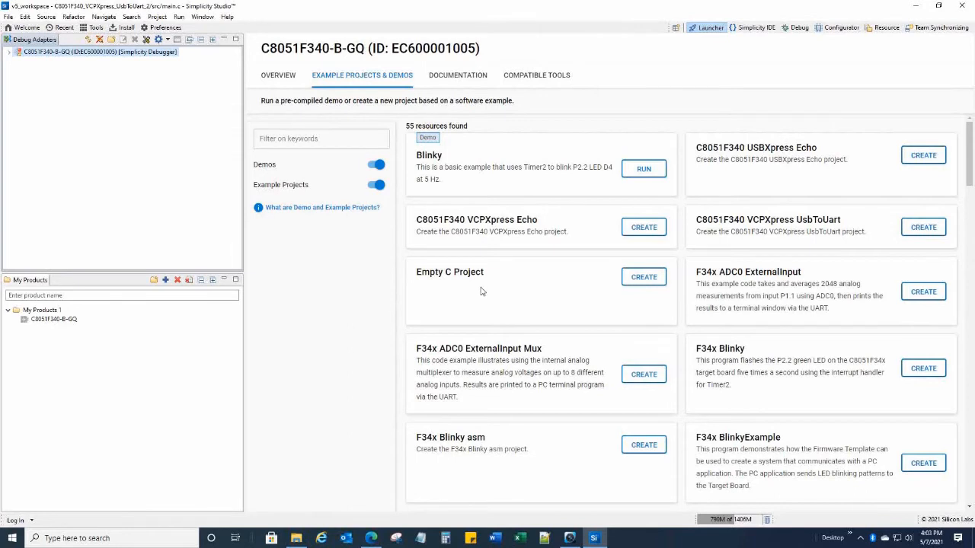
{"action": "mouse_move", "coordinate": [871, 309]}
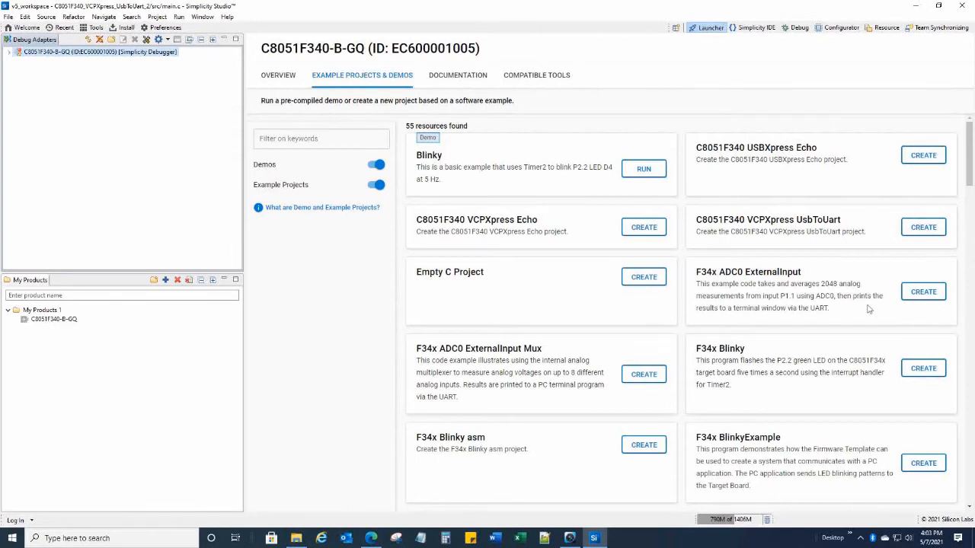
{"action": "mouse_move", "coordinate": [768, 264]}
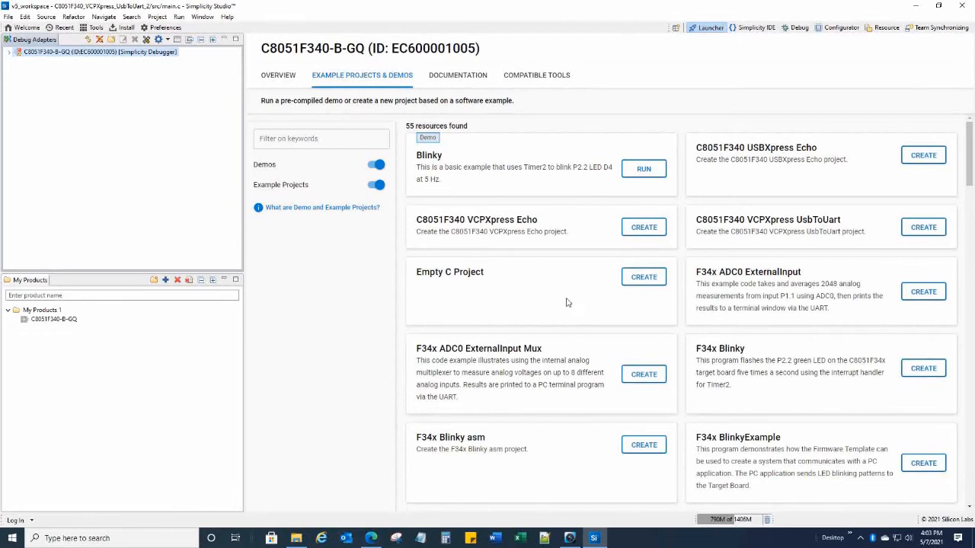
{"action": "mouse_move", "coordinate": [581, 304]}
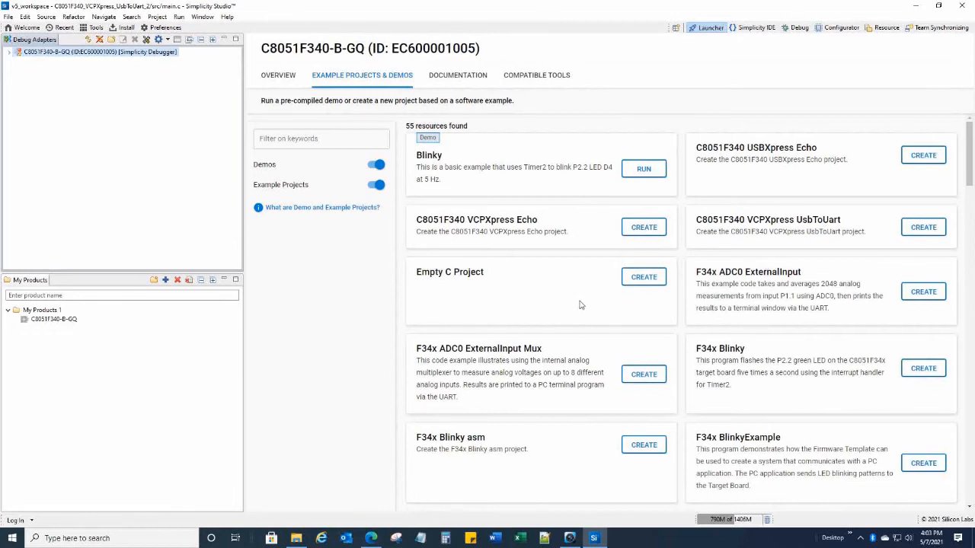
{"action": "mouse_move", "coordinate": [594, 308]}
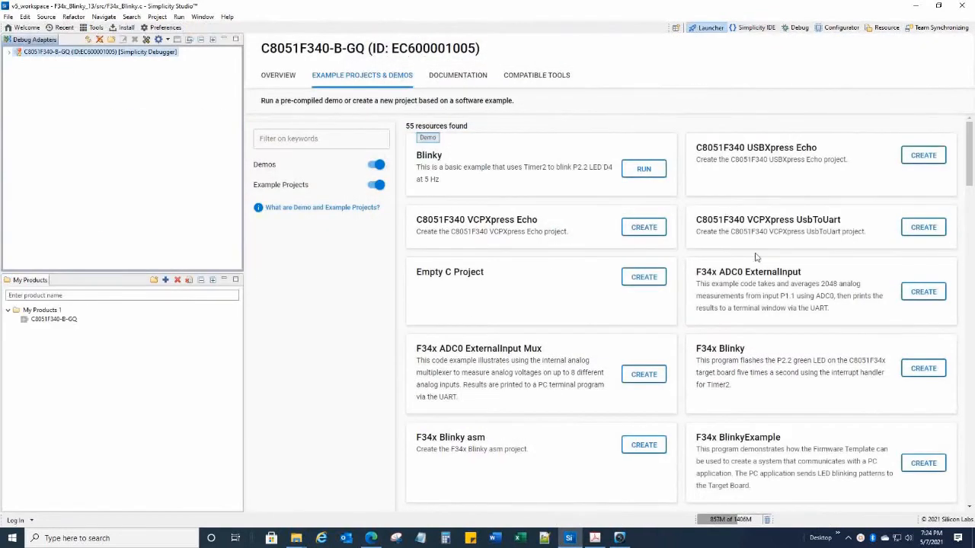
{"action": "mouse_move", "coordinate": [749, 271]}
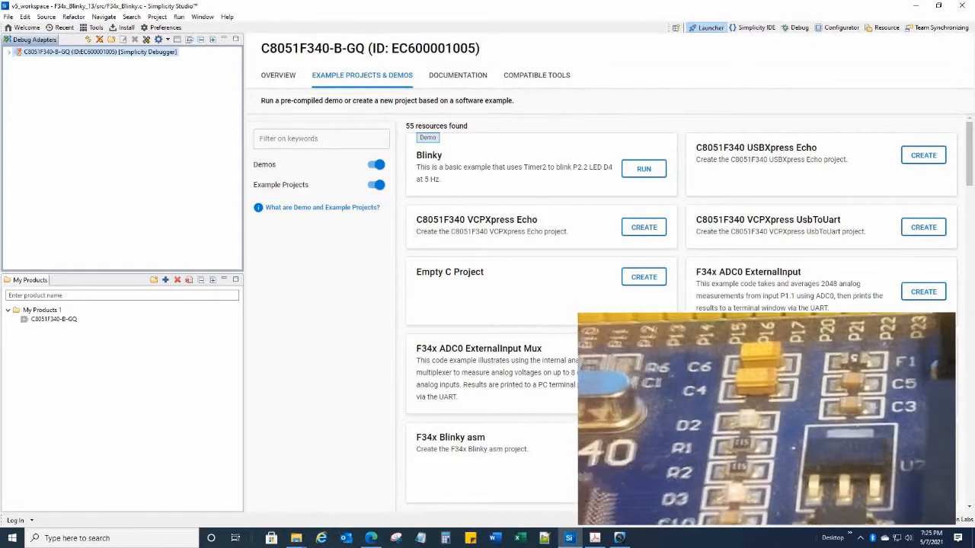
Debug F34x_Blinky_14 as a Silicon Labs 8051 Program, ending the conflicting existing session
{"action": "left_click", "coordinate": [644, 276]}
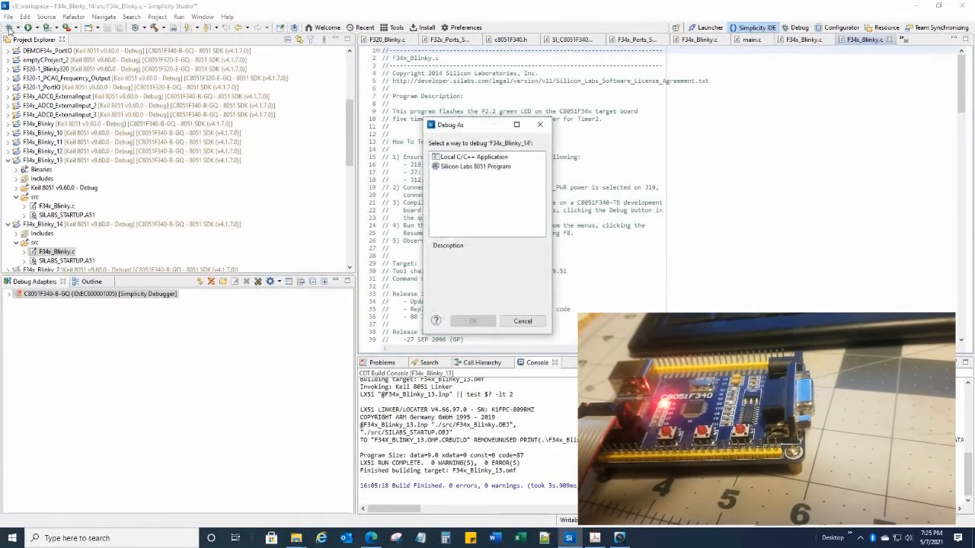
{"action": "left_click", "coordinate": [475, 166]}
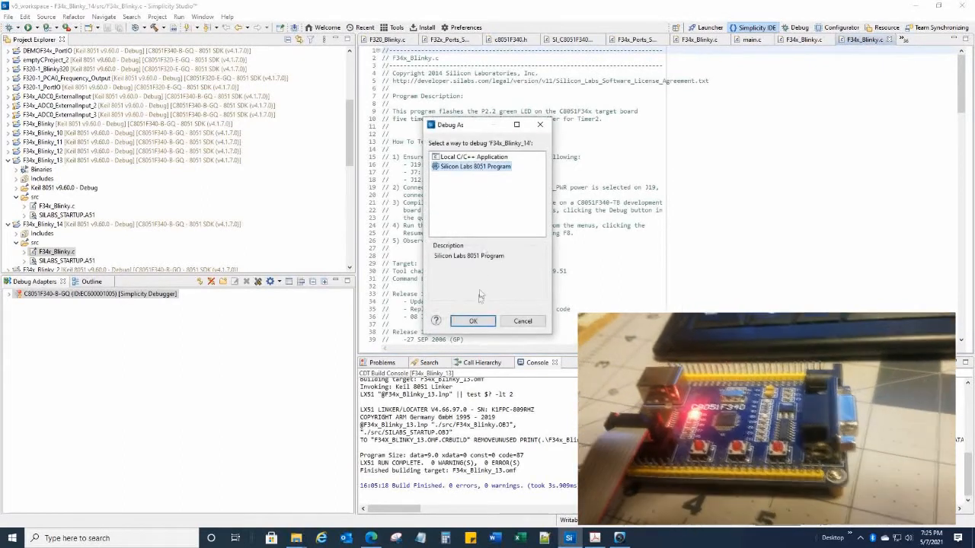
{"action": "left_click", "coordinate": [472, 321]}
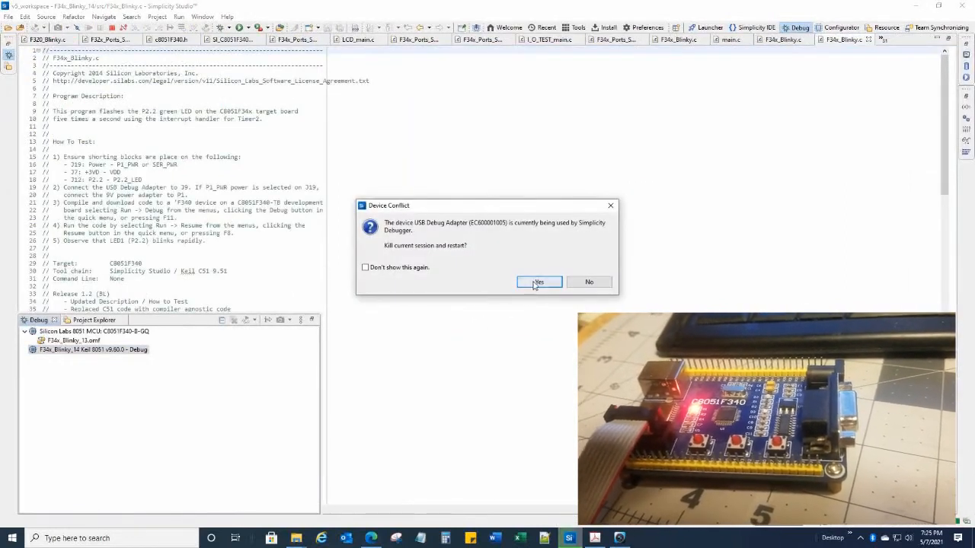
{"action": "left_click", "coordinate": [538, 282]}
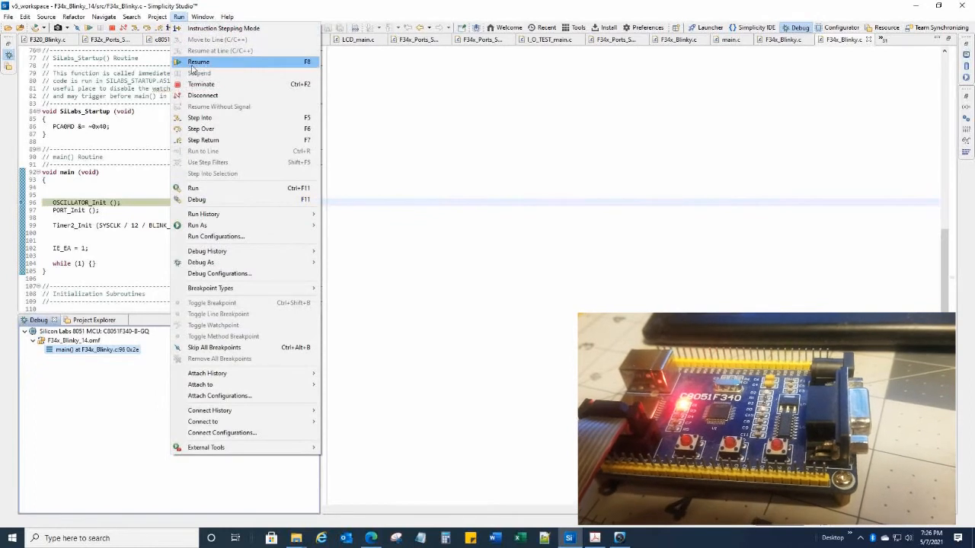
Resume the paused Blinky program so it runs on the board
{"action": "left_click", "coordinate": [198, 61]}
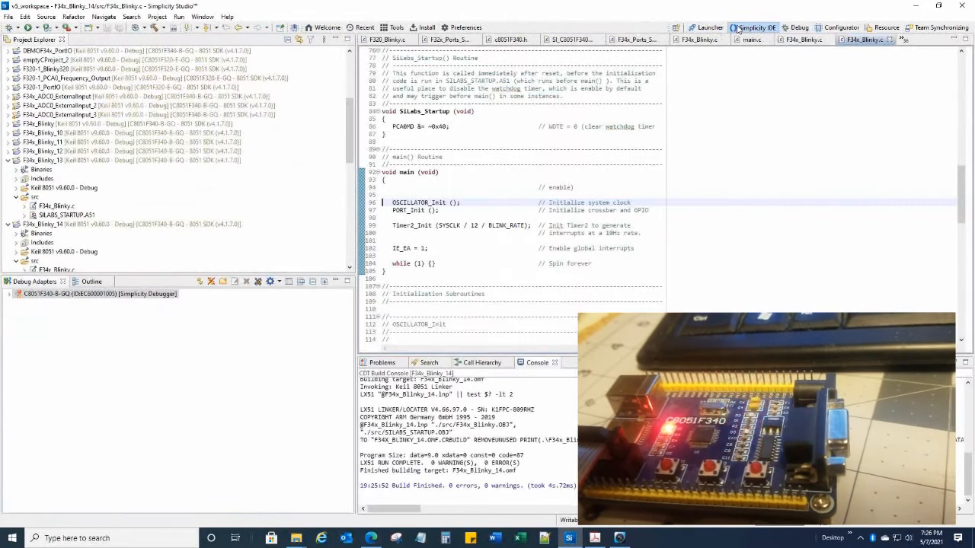
{"action": "scroll", "scroll_direction": "down", "scroll_amount": 3}
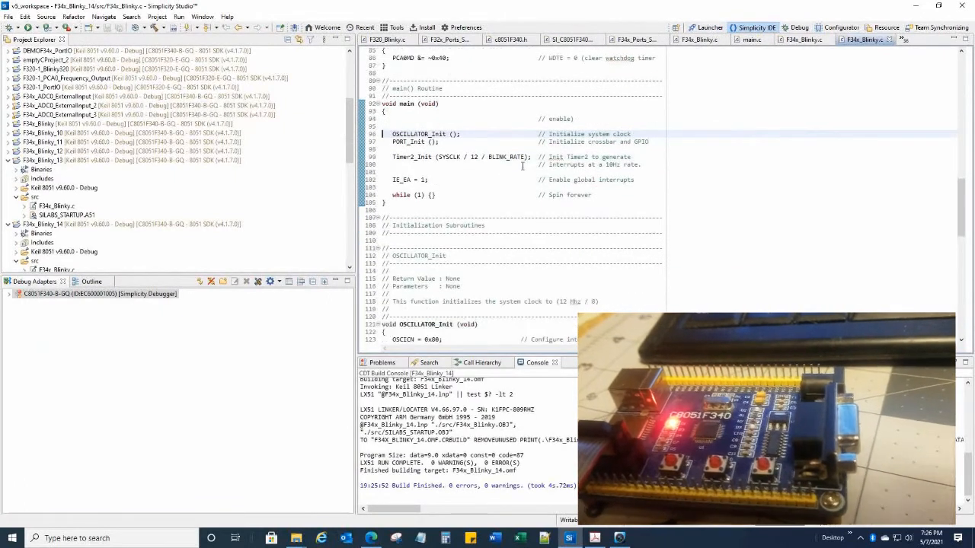
{"action": "scroll", "scroll_direction": "down", "scroll_amount": 3}
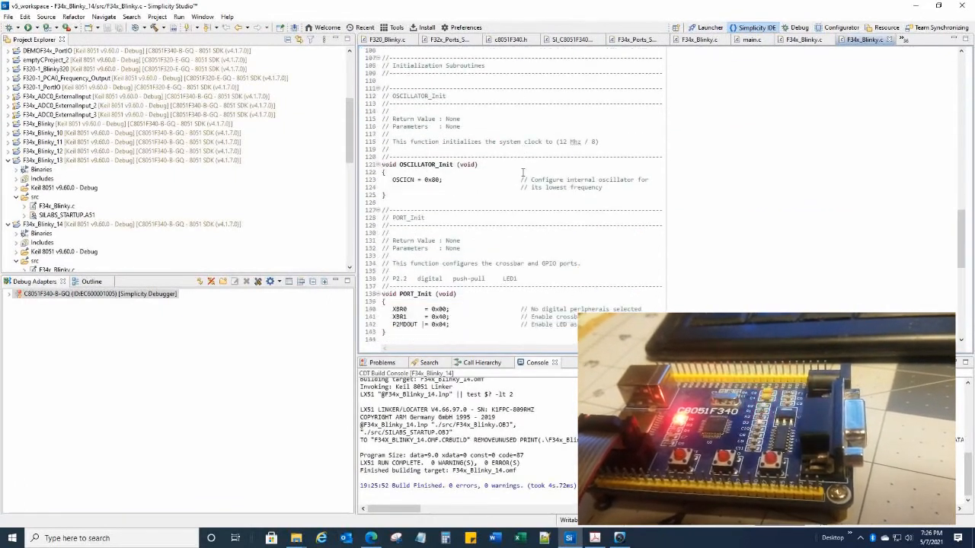
{"action": "scroll", "scroll_direction": "up", "scroll_amount": 3}
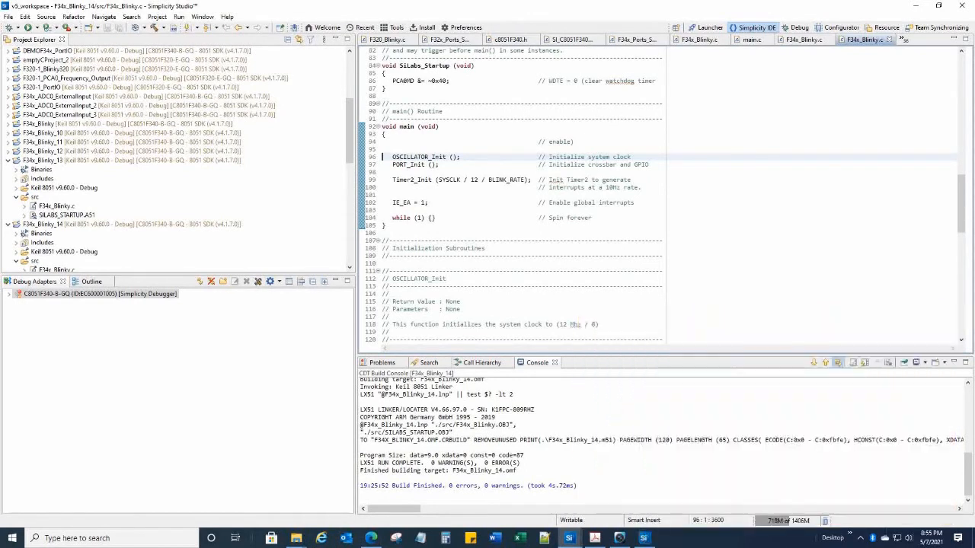
{"action": "mouse_move", "coordinate": [587, 182]}
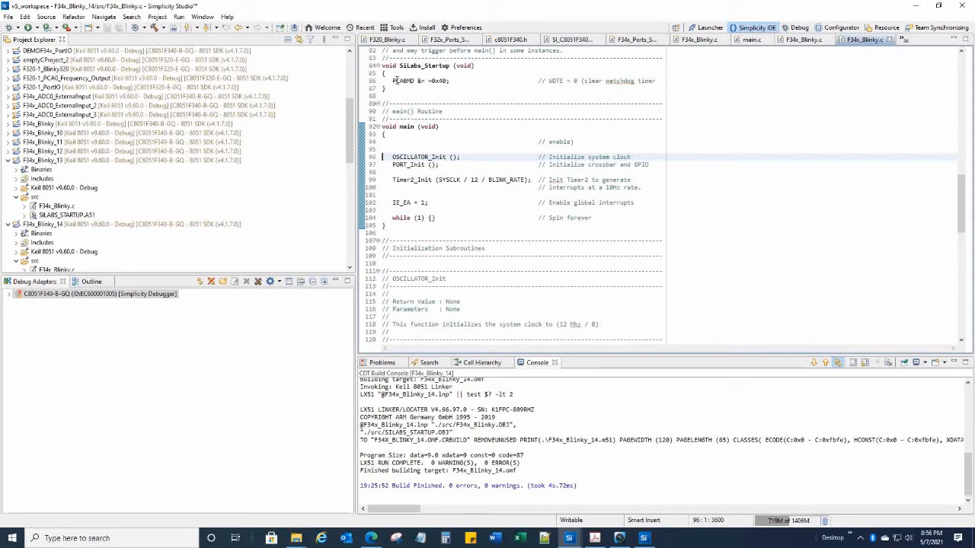
Select the PCA0MD &= ~0x40 line, then bring up the C8051F340 datasheet at PCA0MD
{"action": "left_click", "coordinate": [418, 81]}
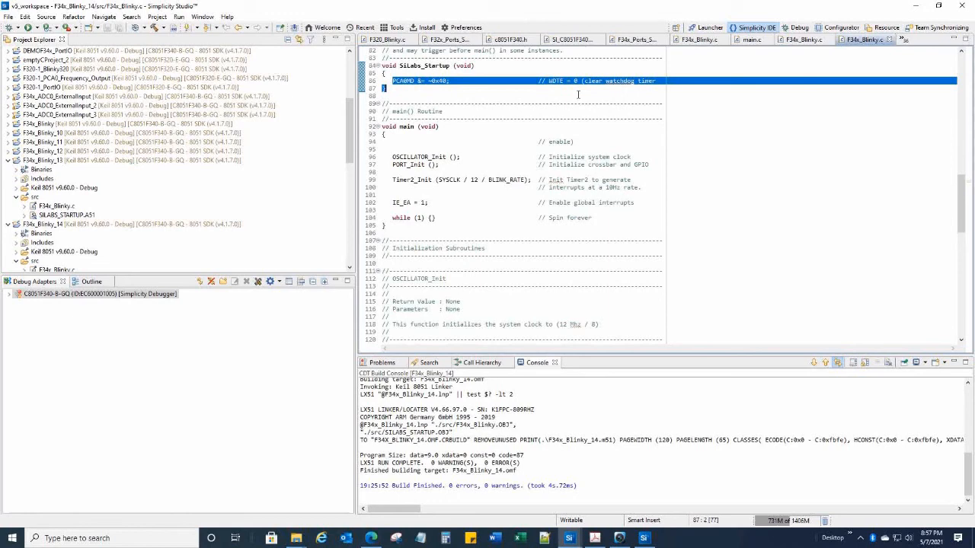
{"action": "left_click", "coordinate": [569, 538]}
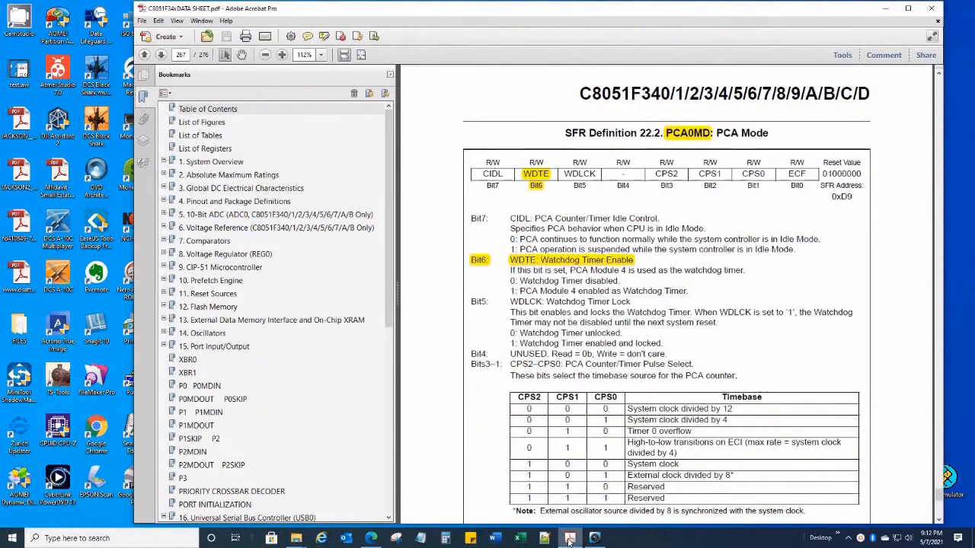